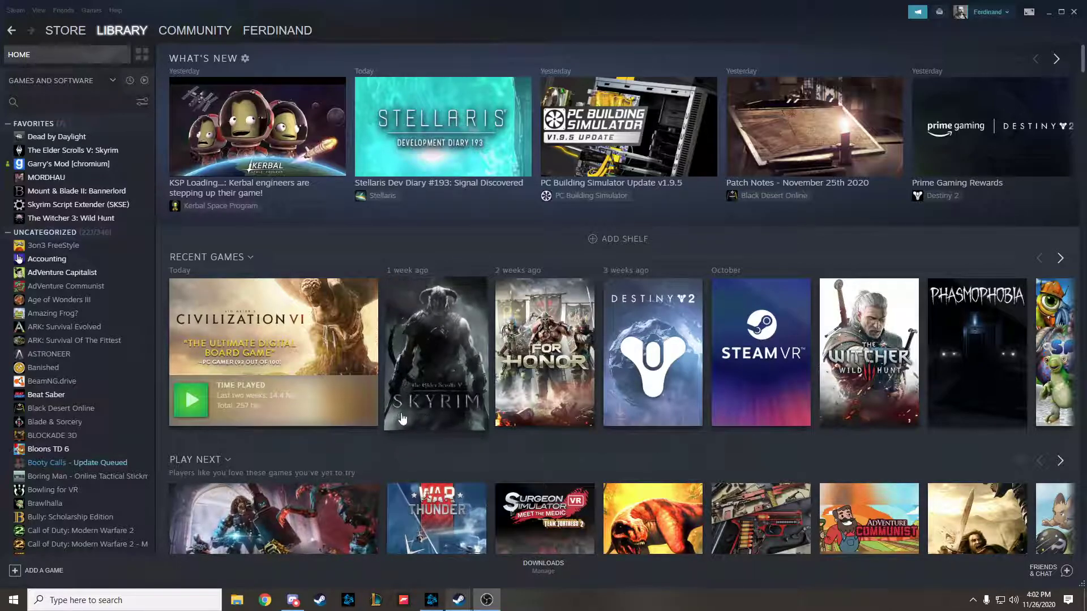
mouse_move(317, 458)
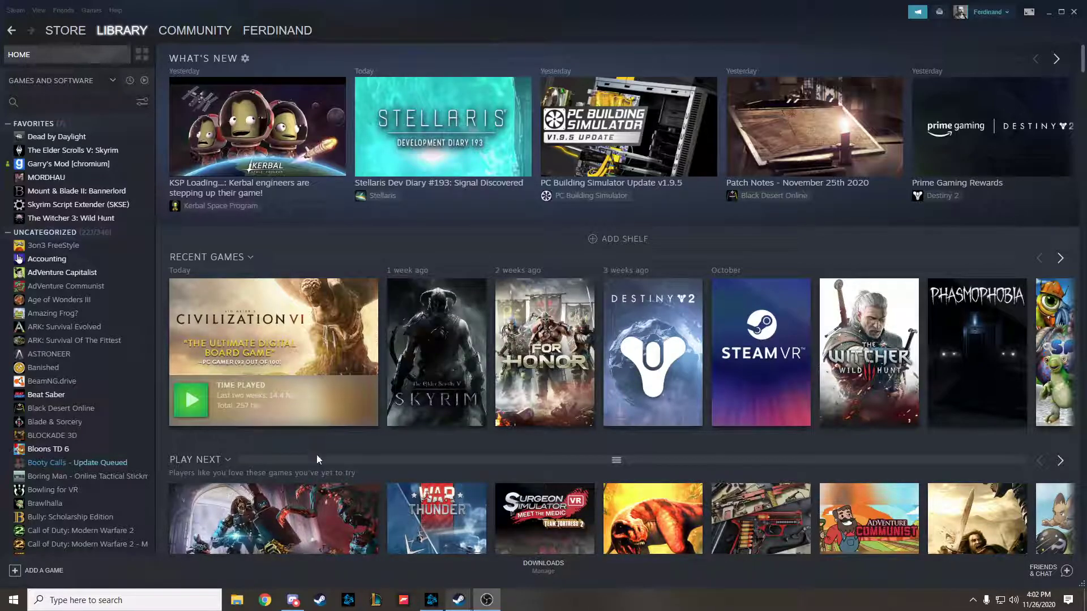
mouse_move(352, 453)
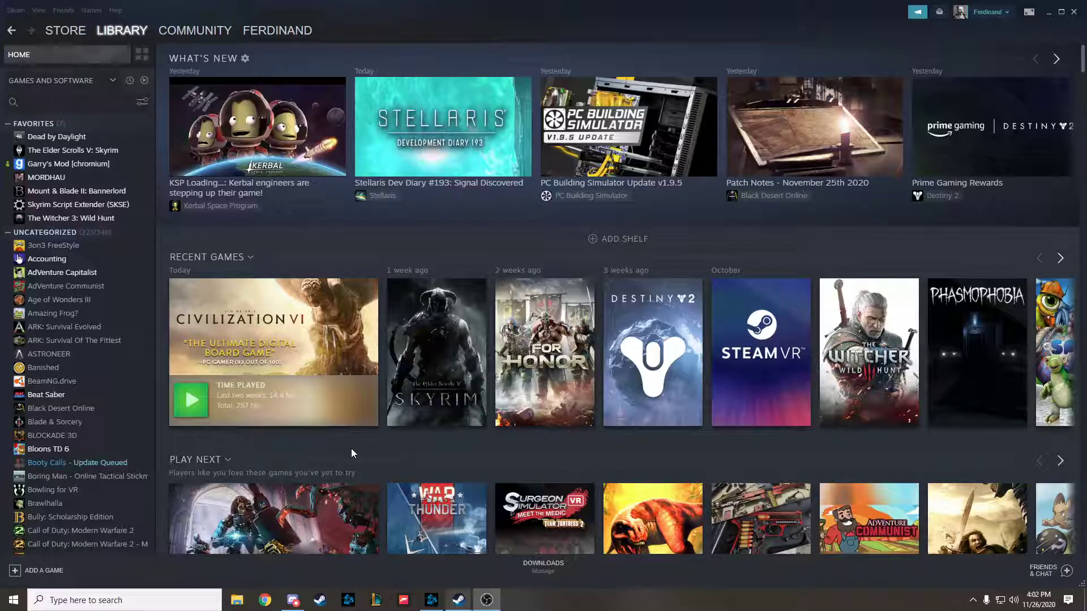
mouse_move(354, 455)
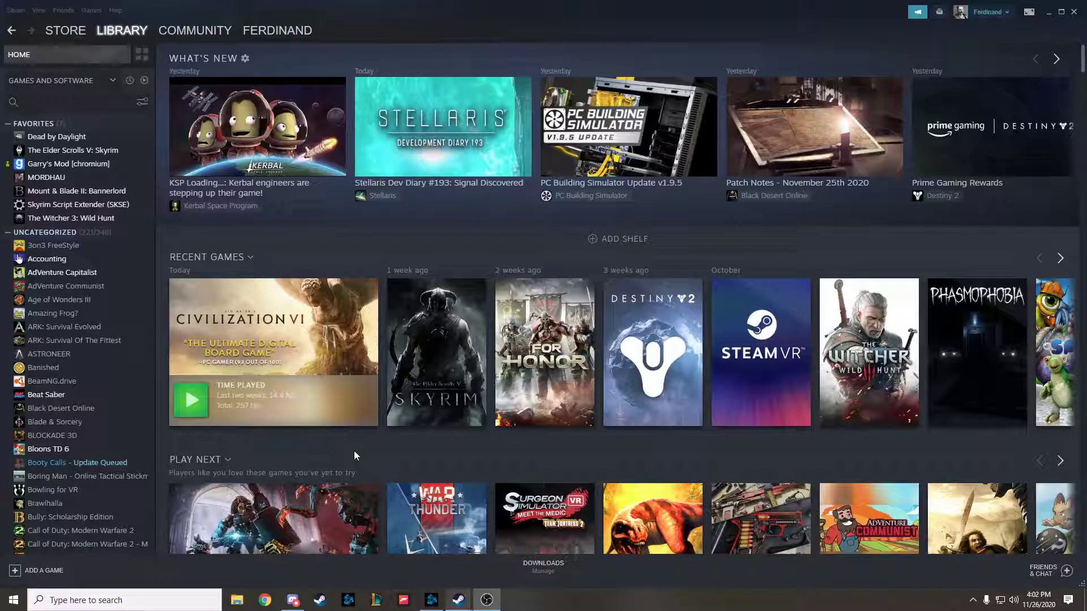
mouse_move(88, 350)
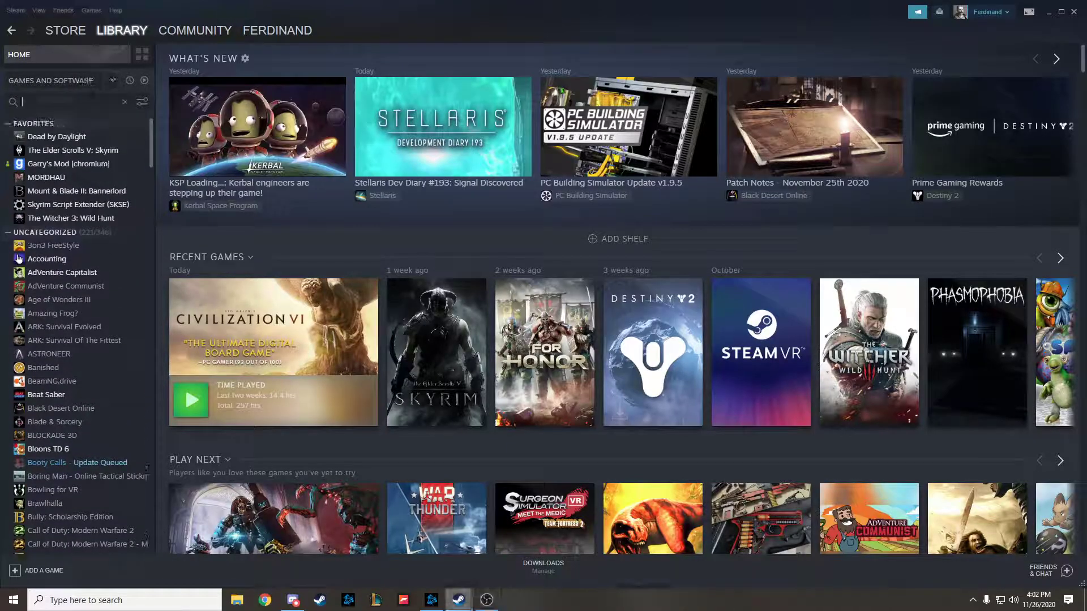
Search the library for 'civ', select Sid Meier's Civilization VI and choose Properties from its context menu.
text(civ)
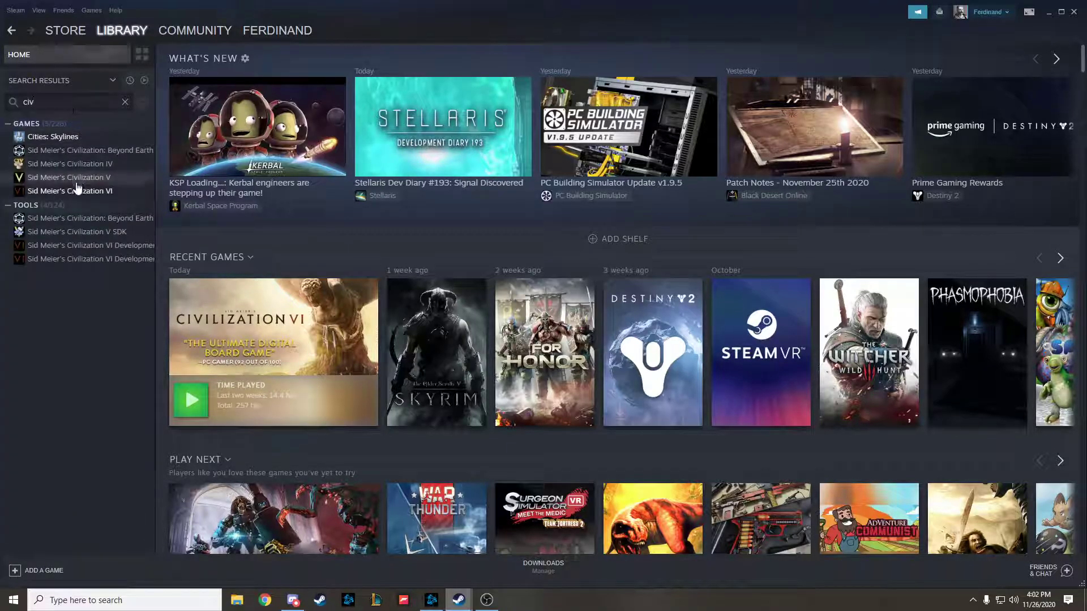
click(74, 190)
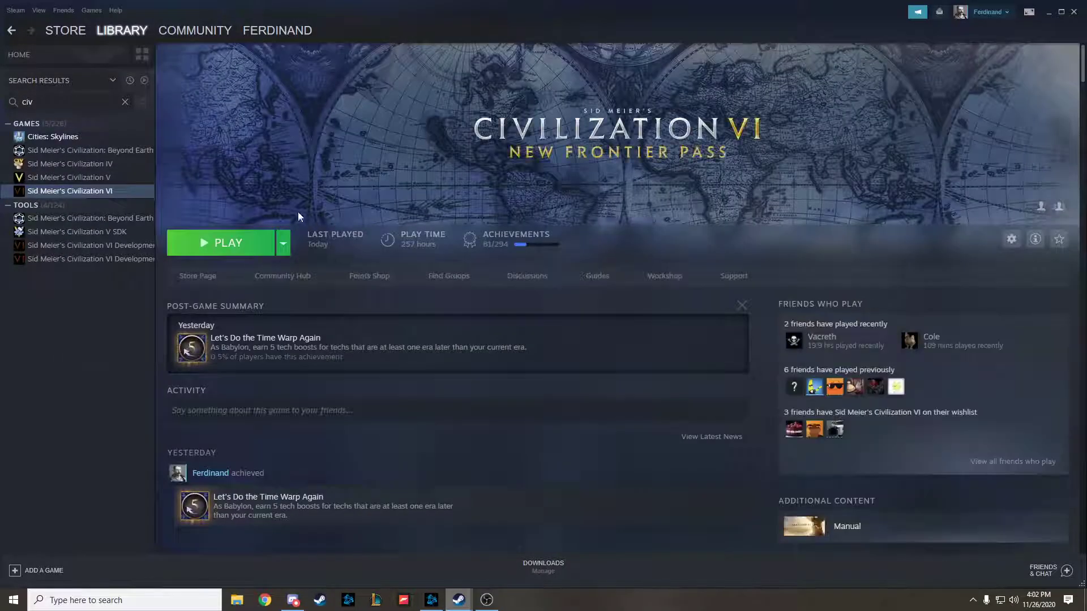
right_click(73, 190)
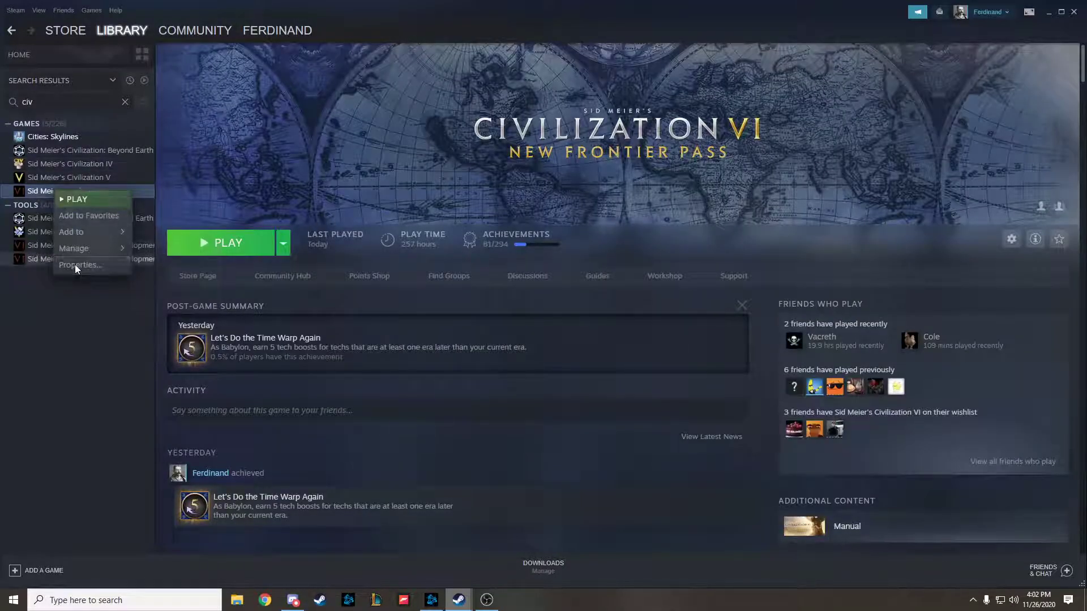
click(80, 265)
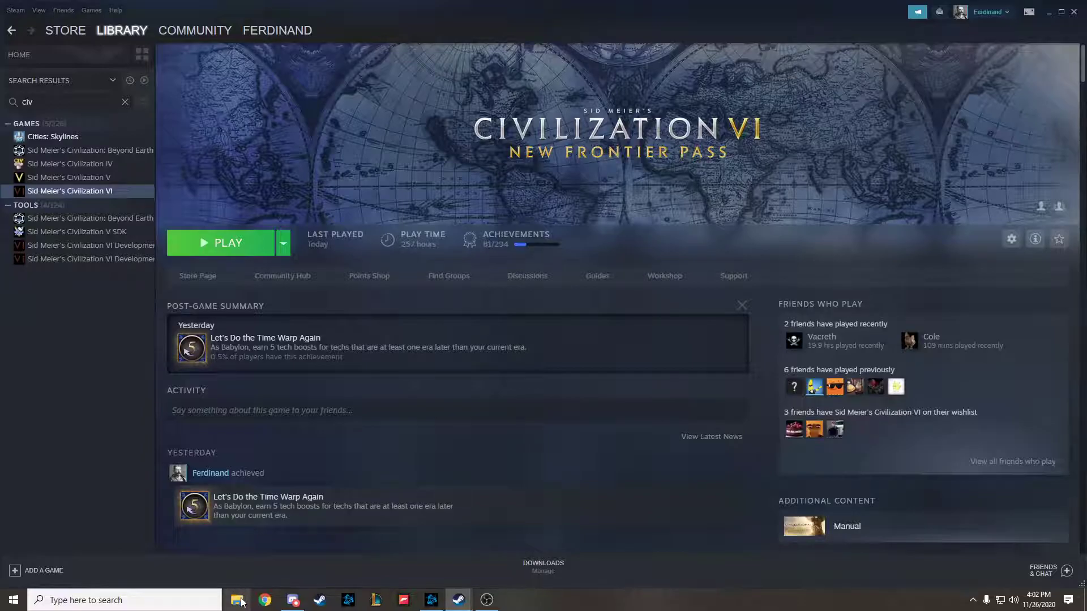
Browse Documents > My Games and bring up the context menu for the Sid Meier's Civilization VI folder.
click(237, 600)
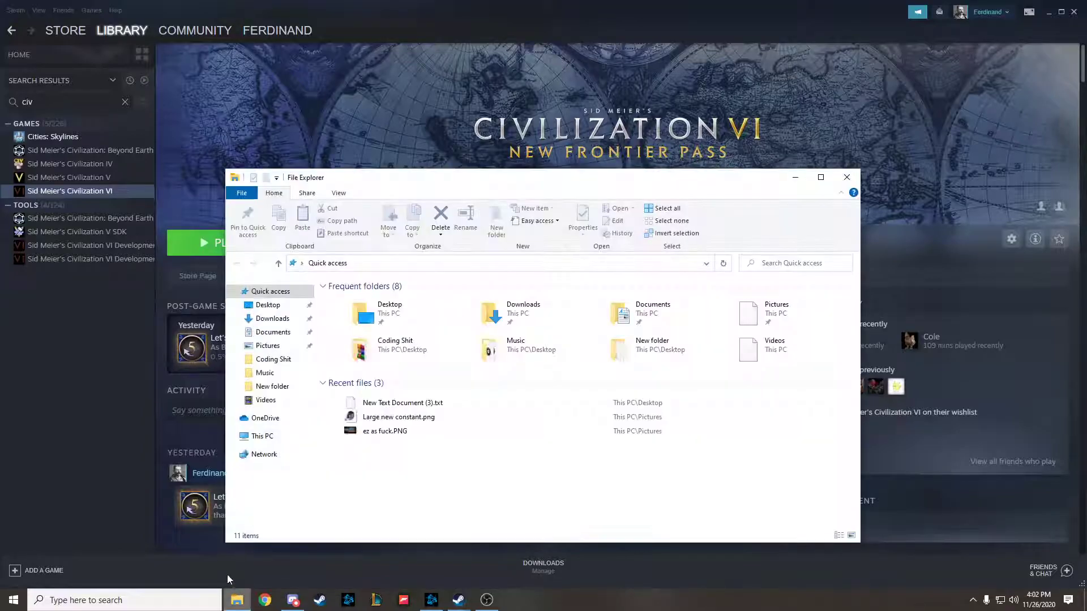
click(272, 332)
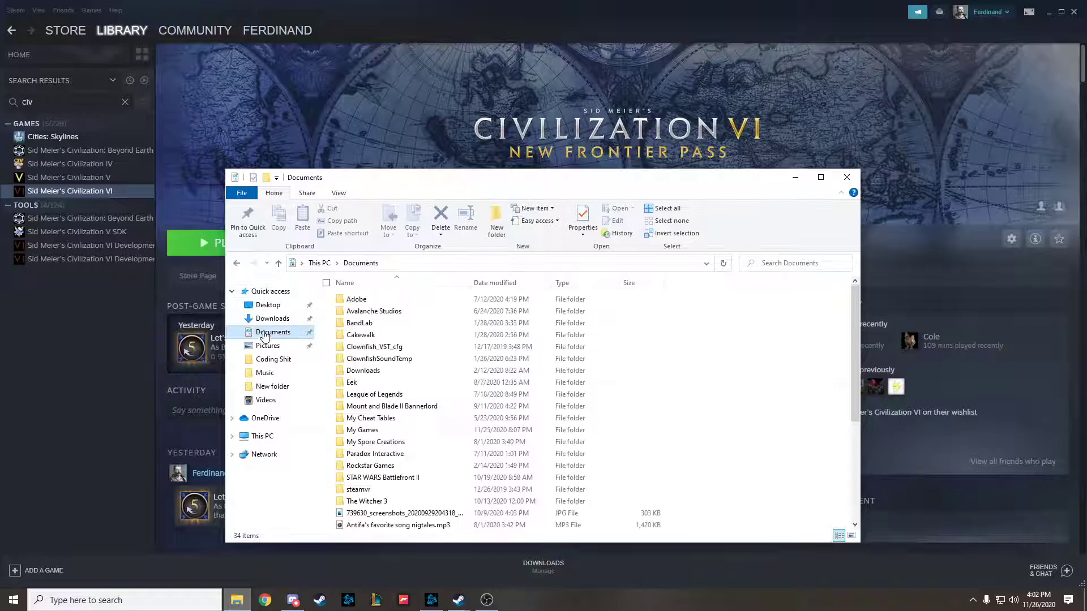
scroll(down, 3)
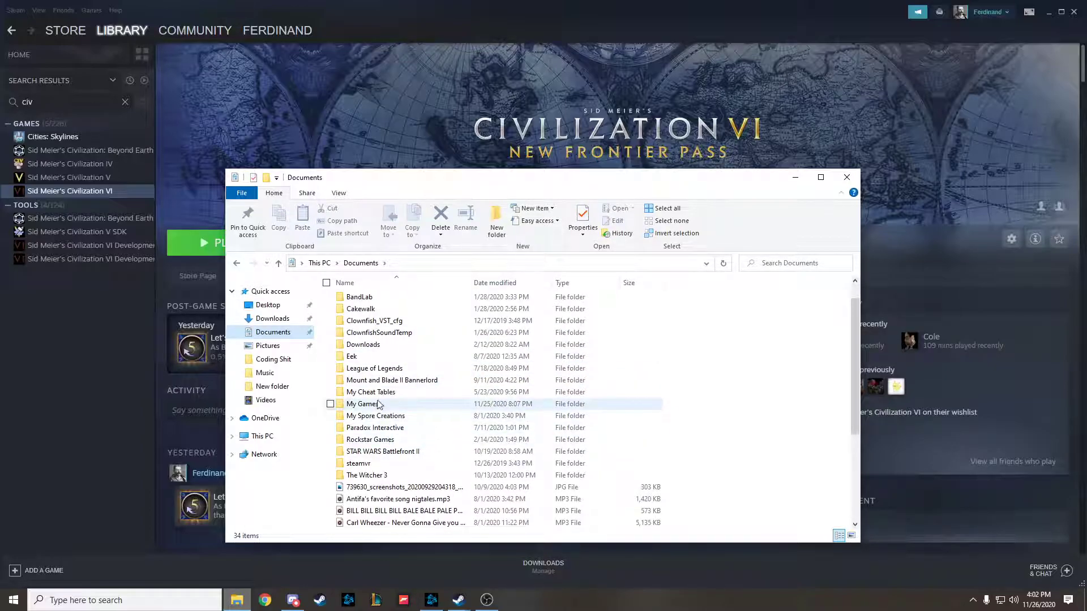
double_click(370, 403)
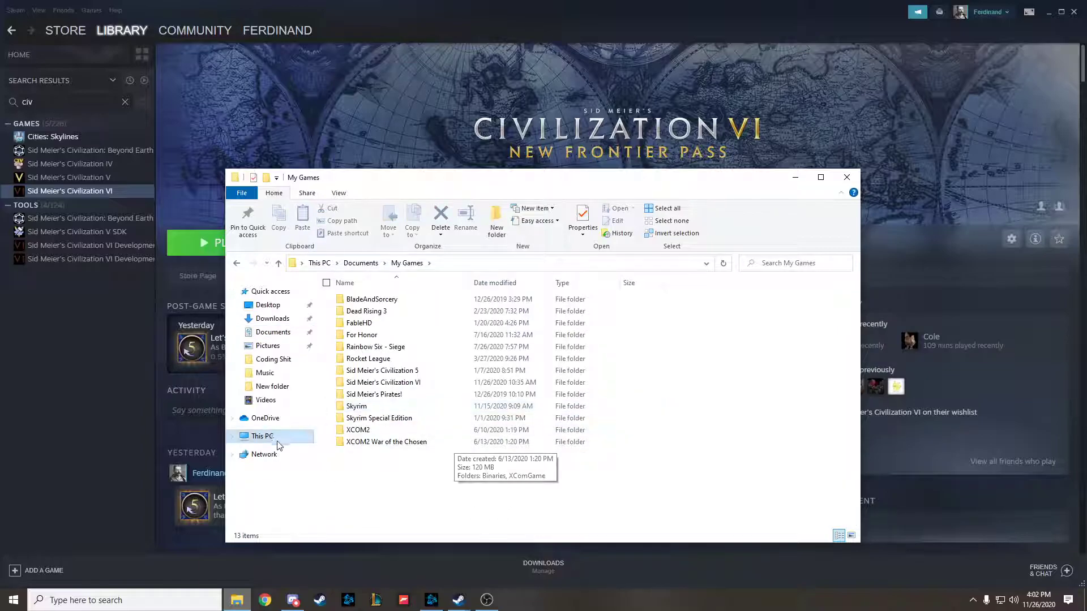
click(384, 382)
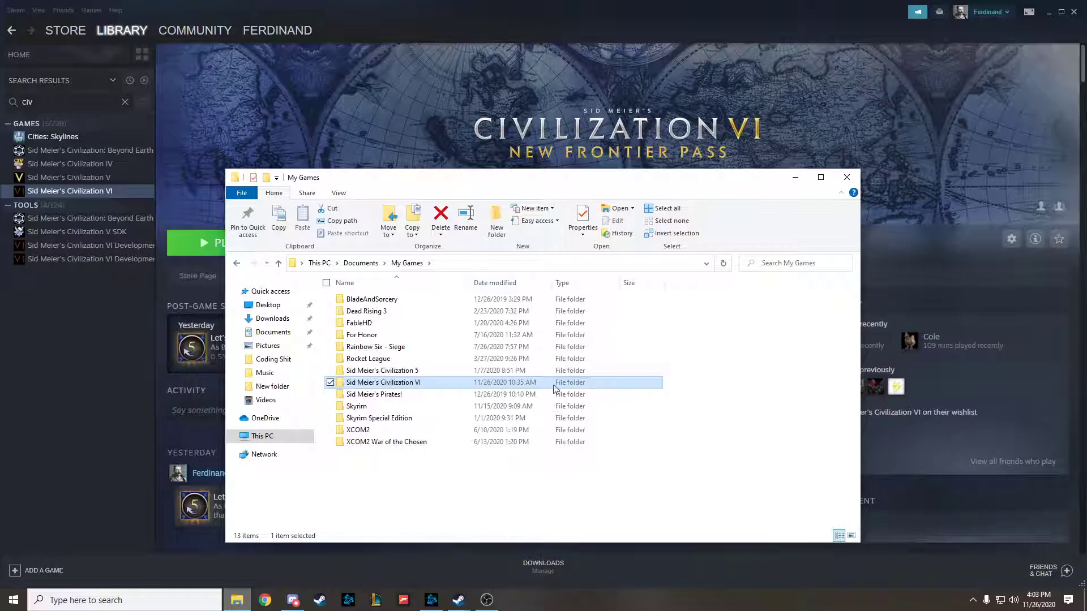
right_click(384, 381)
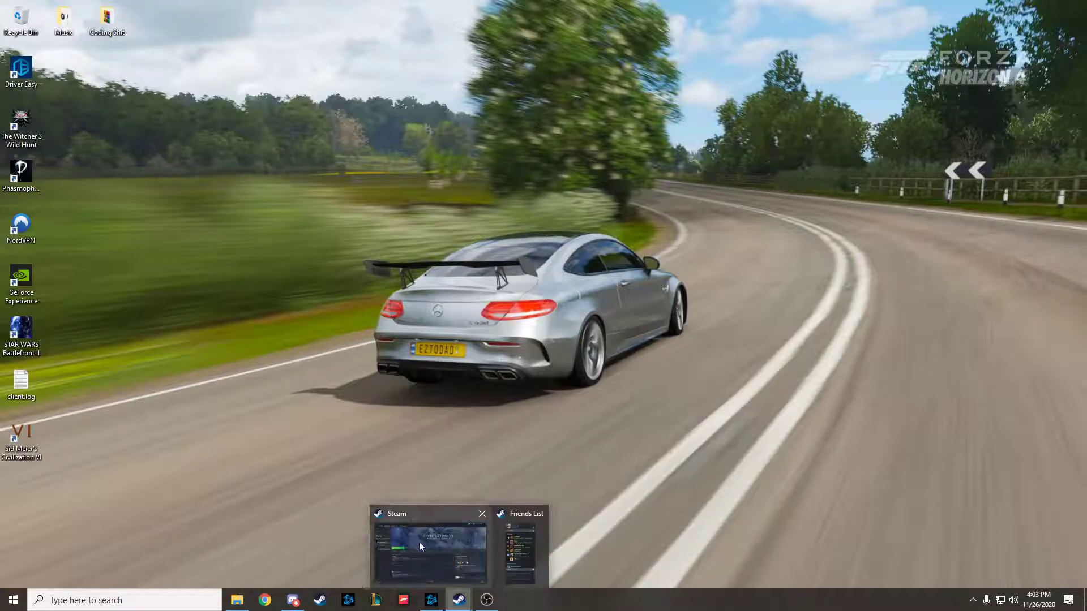
Restore the Steam window from the taskbar, showing Civilization VI's game page.
right_click(21, 20)
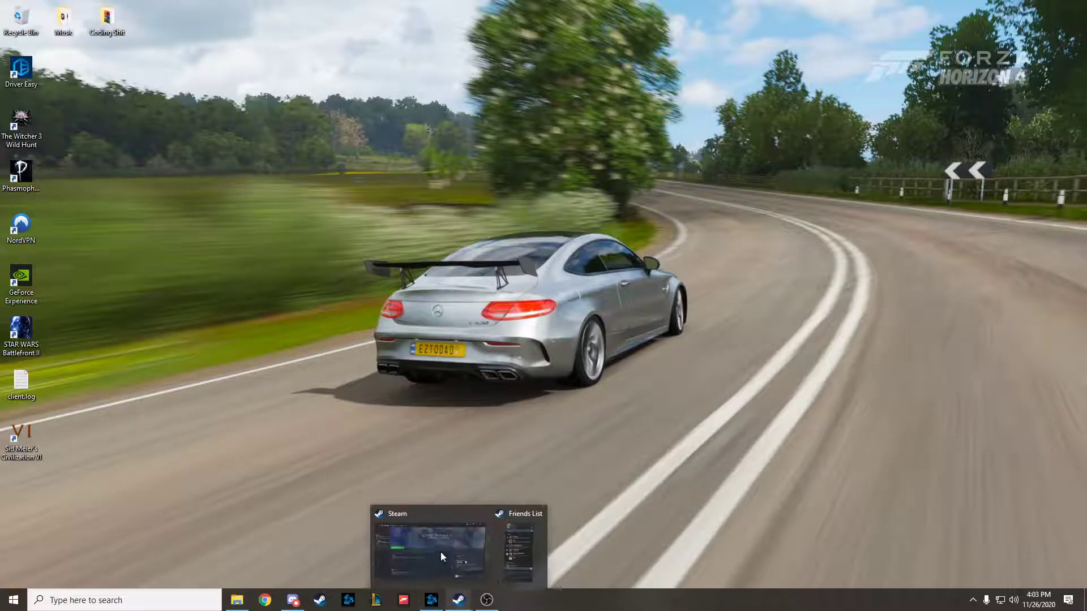
click(430, 545)
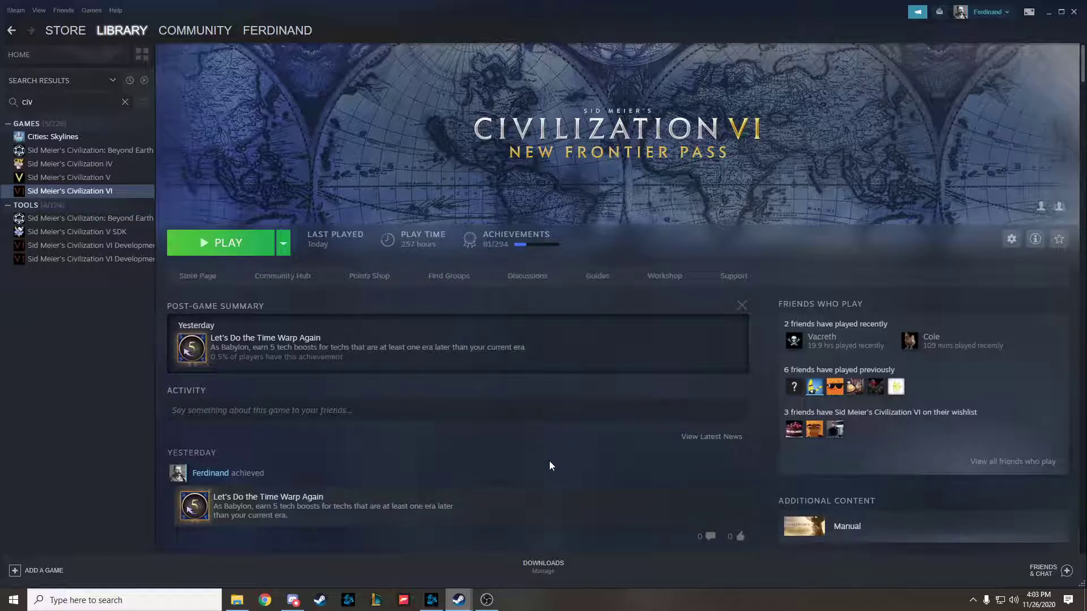
mouse_move(473, 477)
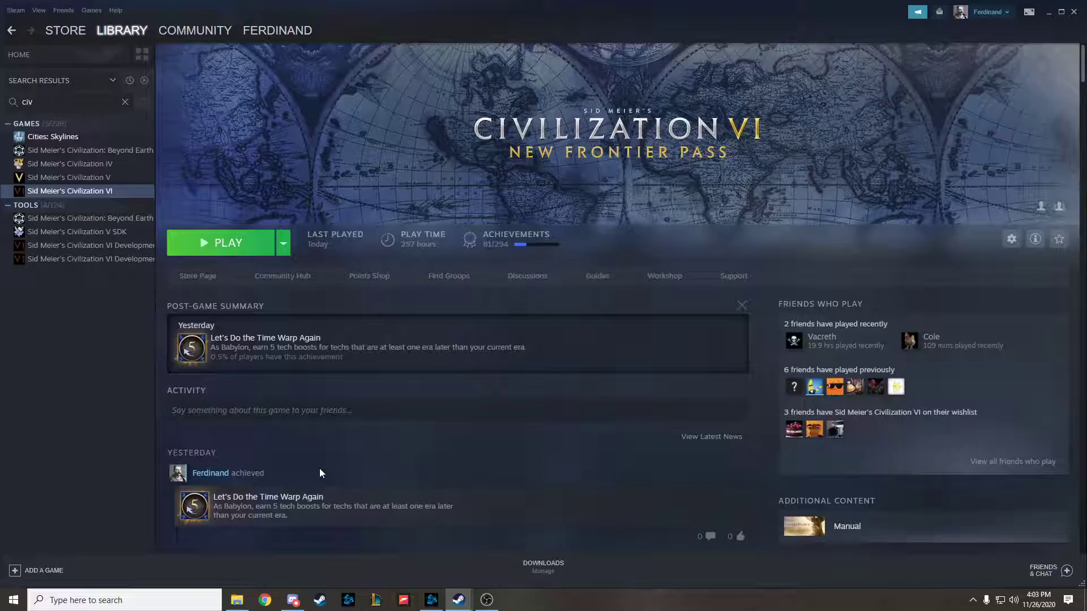
mouse_move(325, 475)
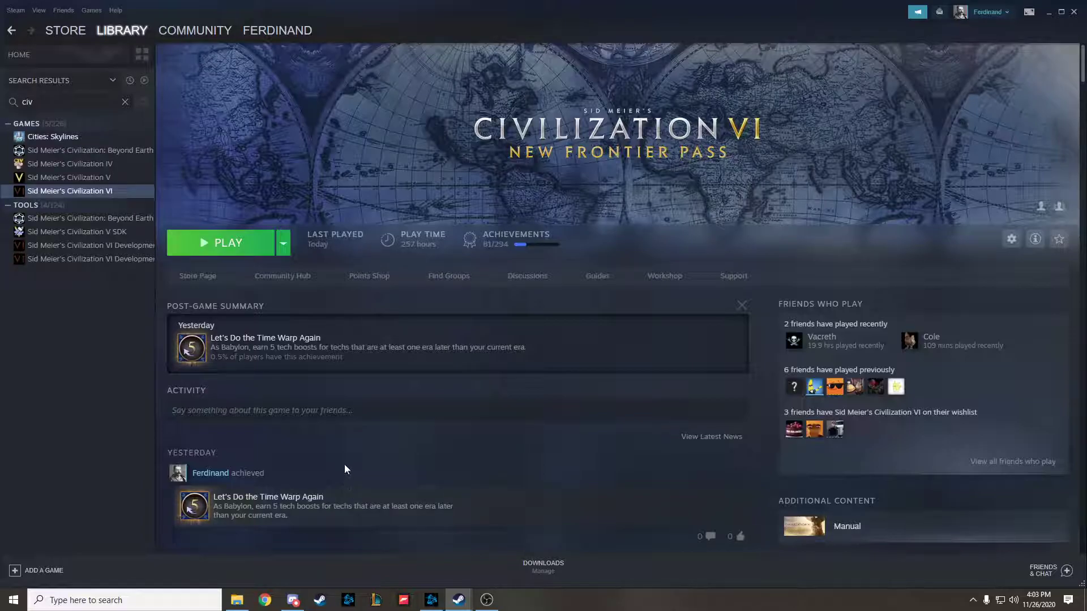
mouse_move(355, 475)
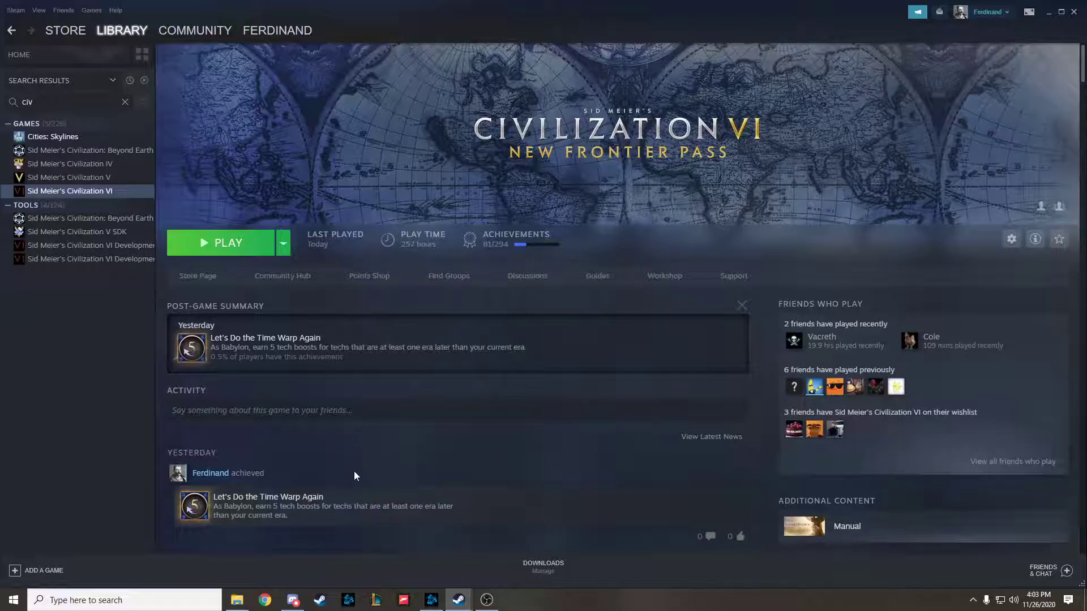
mouse_move(353, 520)
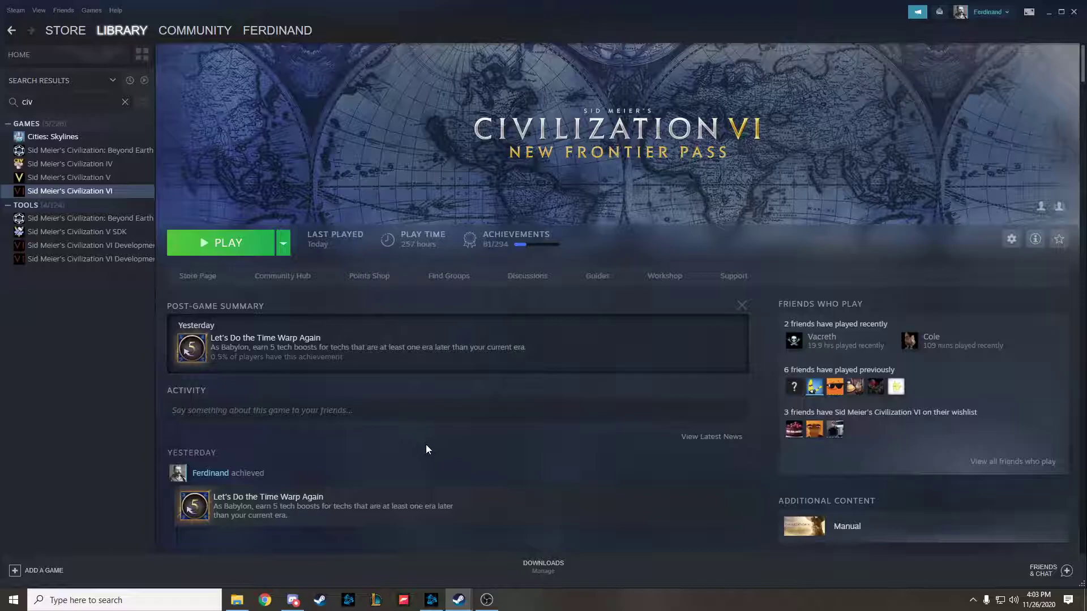
mouse_move(432, 463)
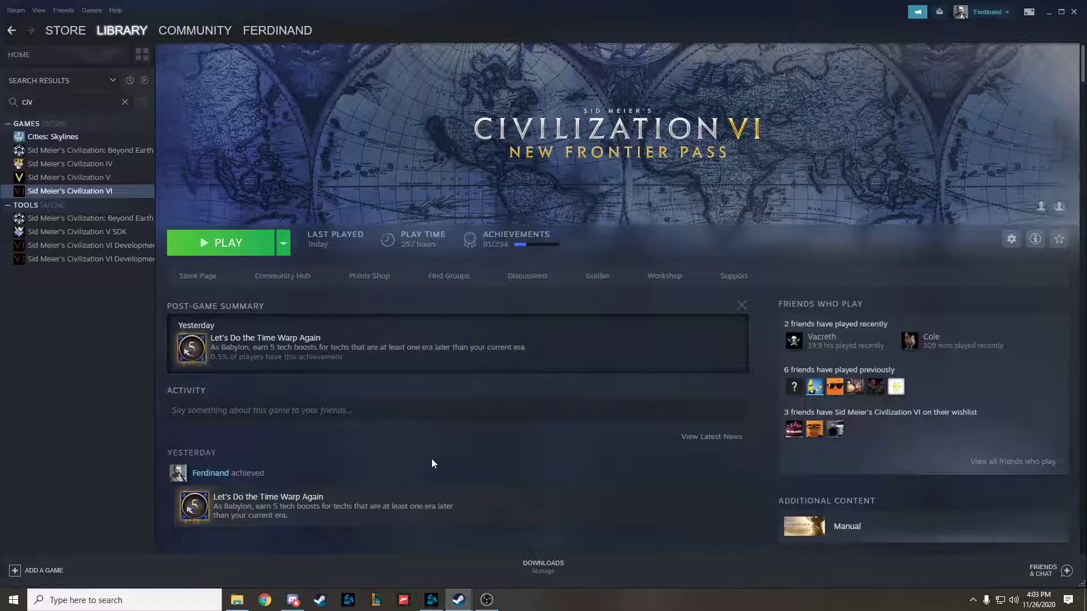